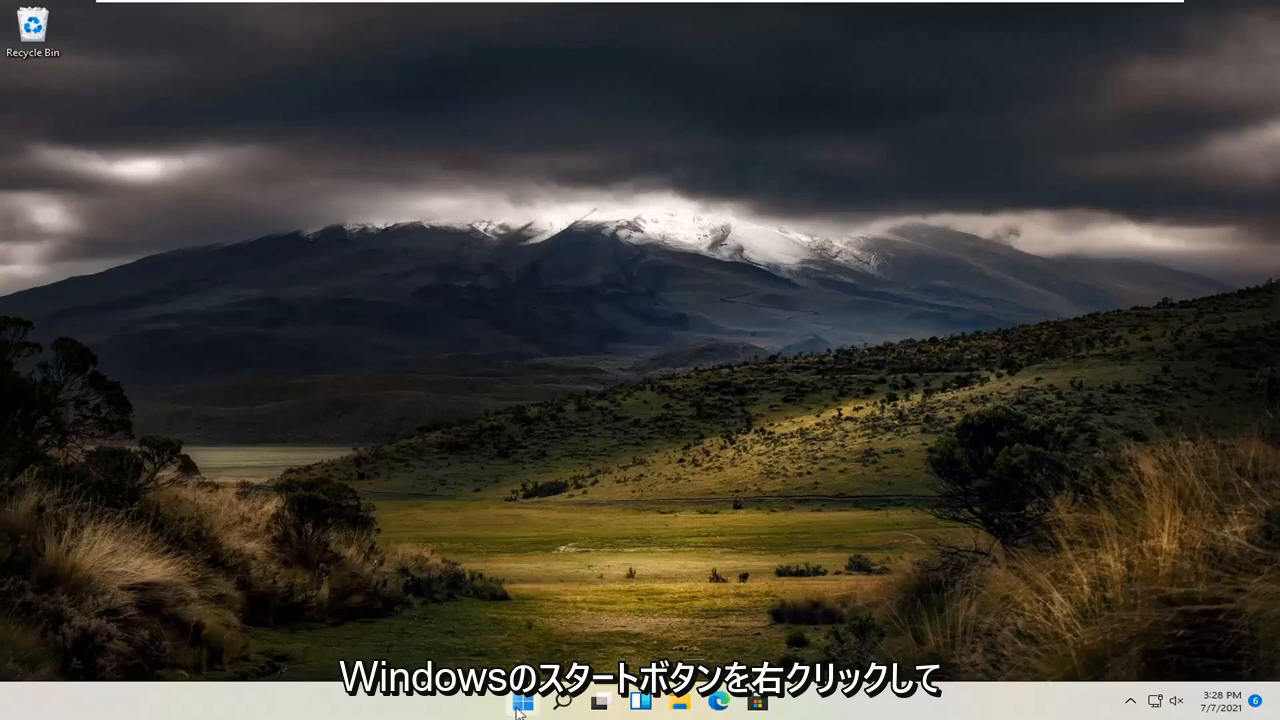
- Launch Windows Settings from the Start button's quick-link menu
right_click(522, 700)
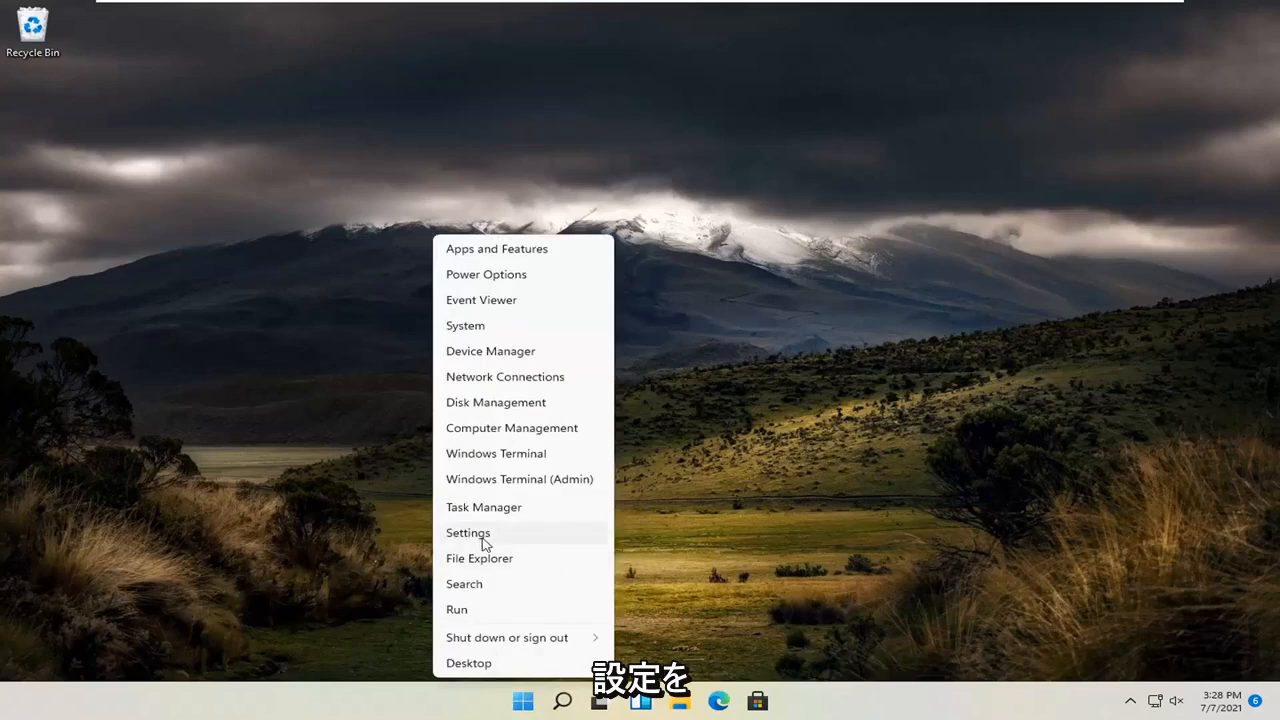
click(468, 532)
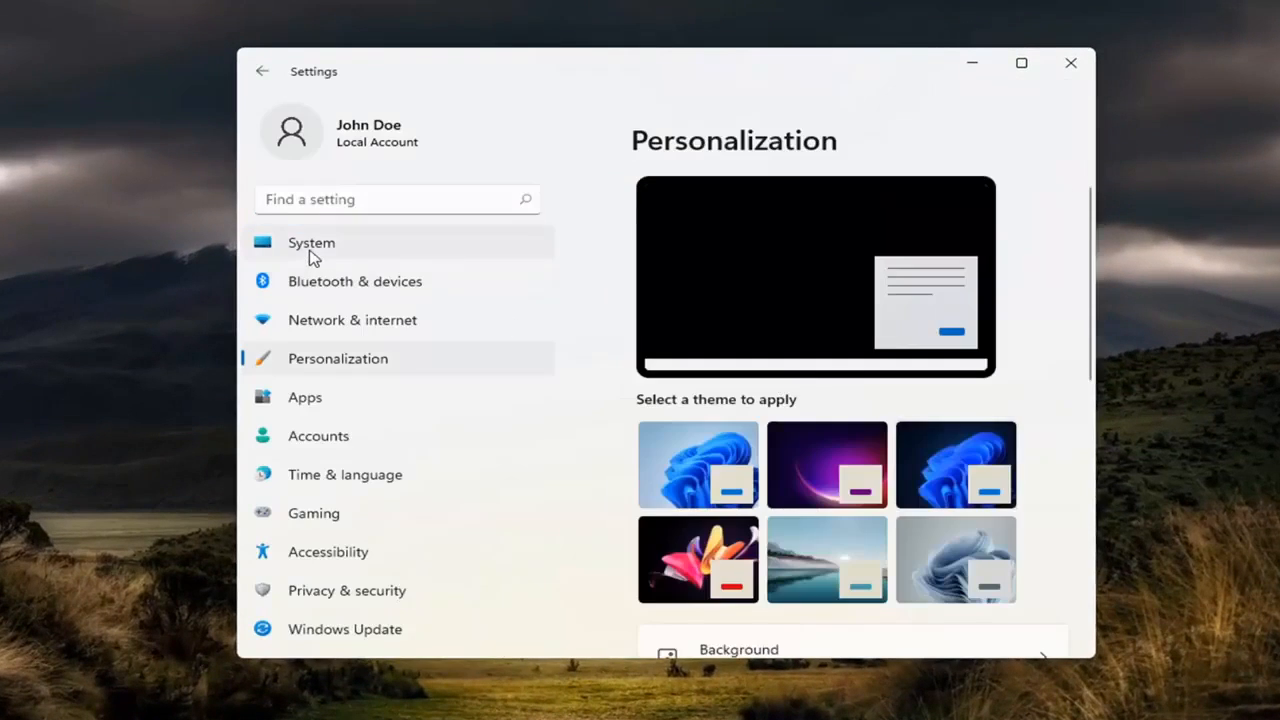
- Go to System > Sound and scroll down to the Advanced section
click(311, 242)
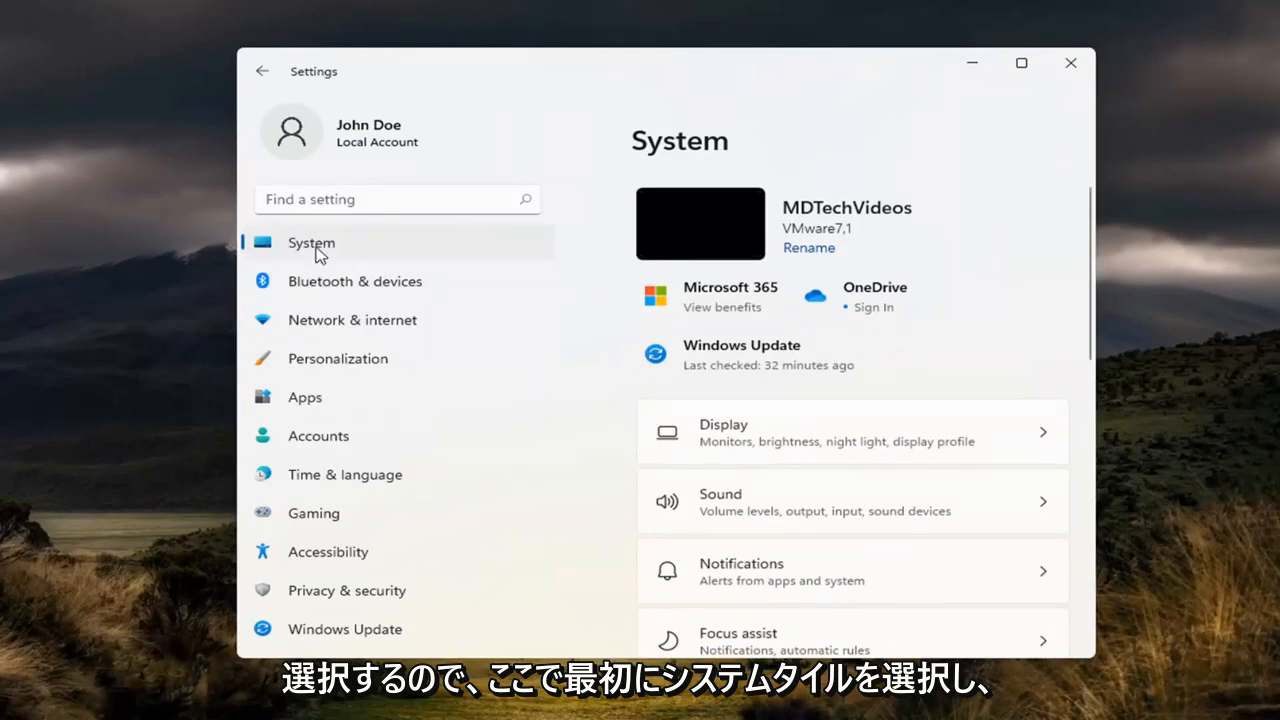
mouse_move(723, 512)
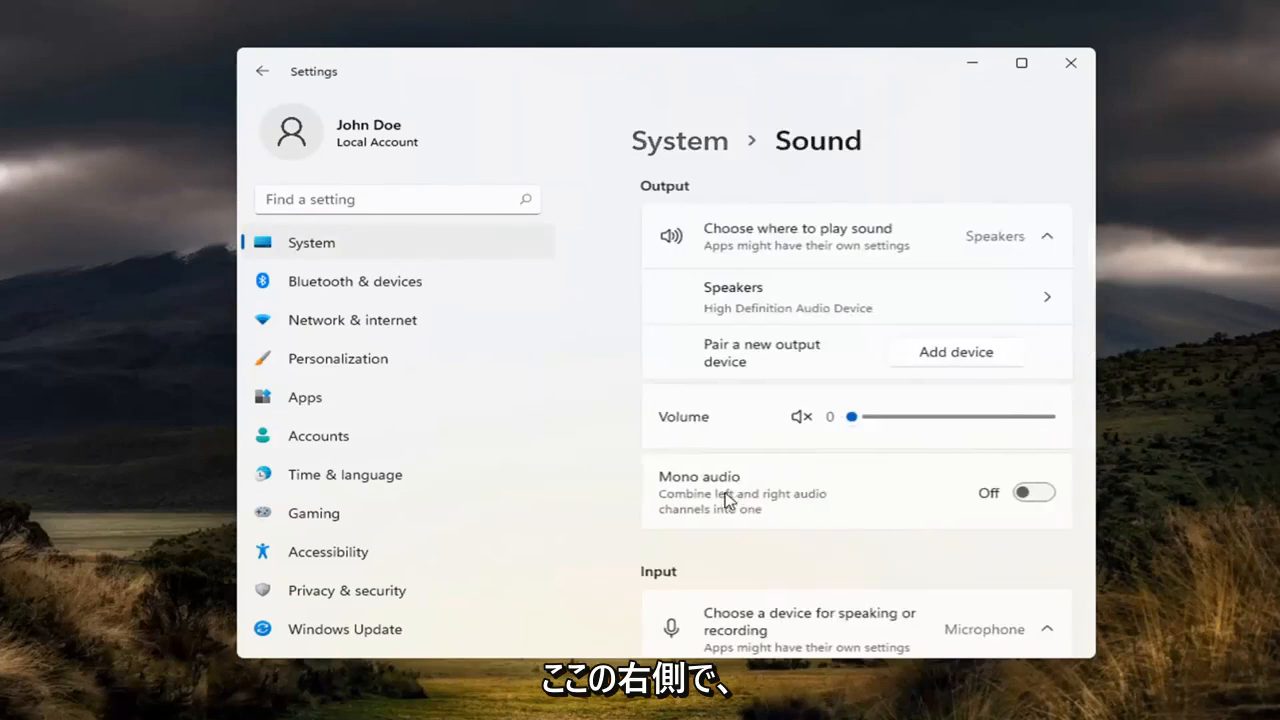
scroll(down, 3)
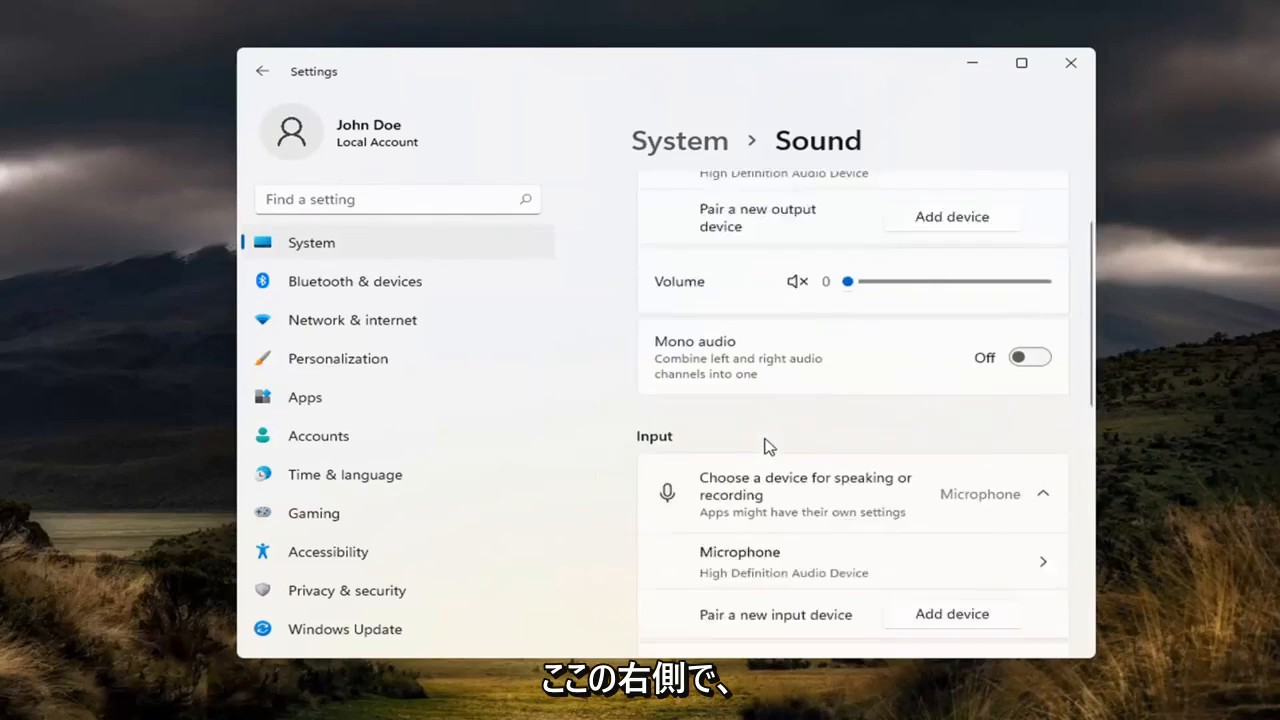
scroll(down, 3)
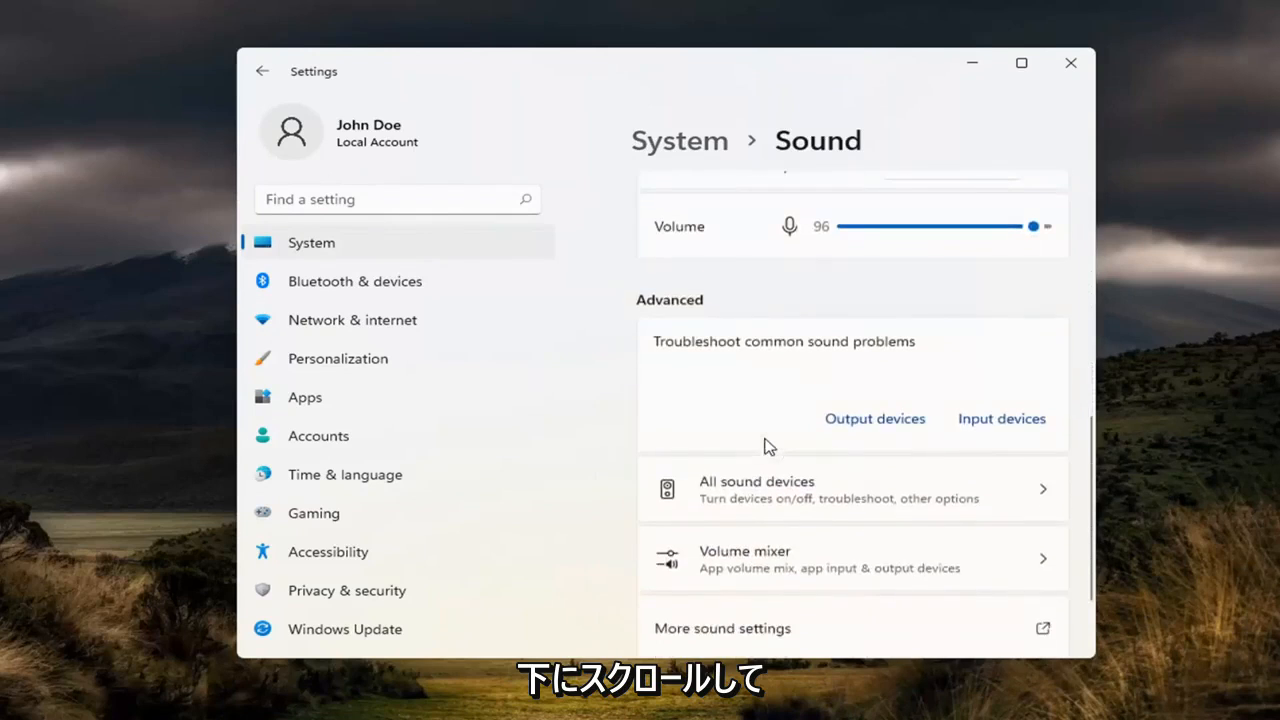
scroll(down, 3)
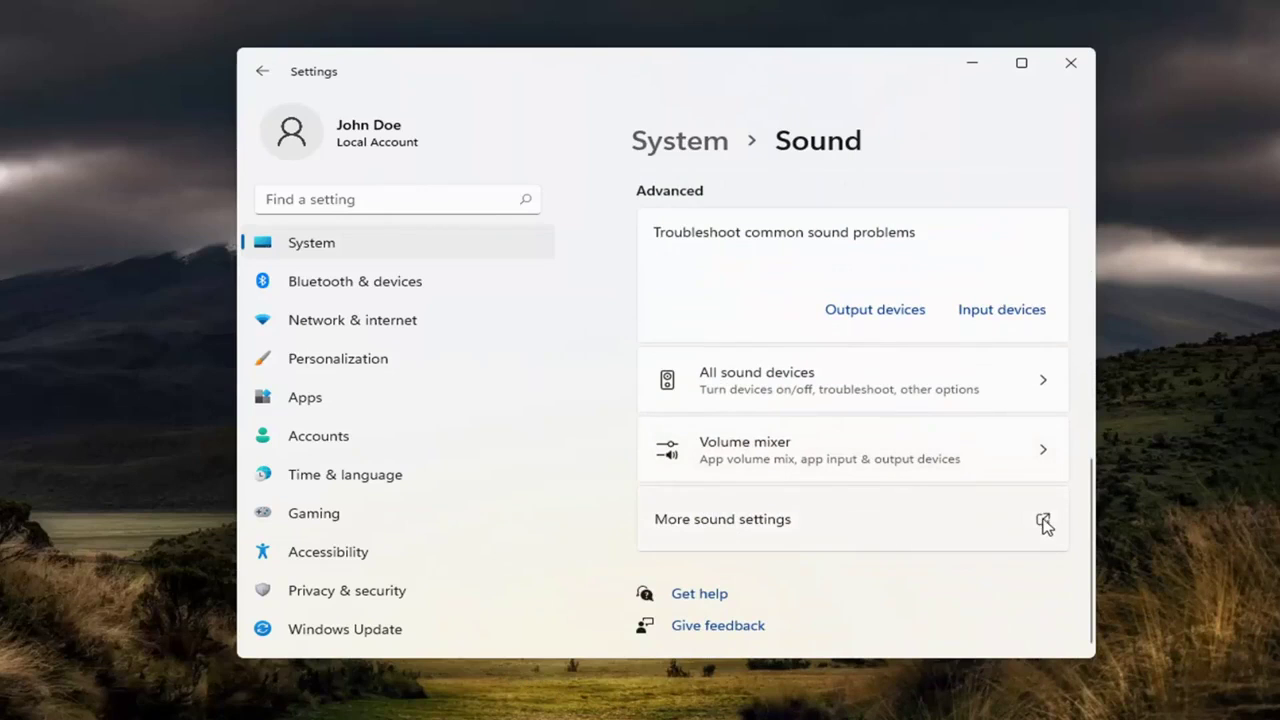
click(1043, 519)
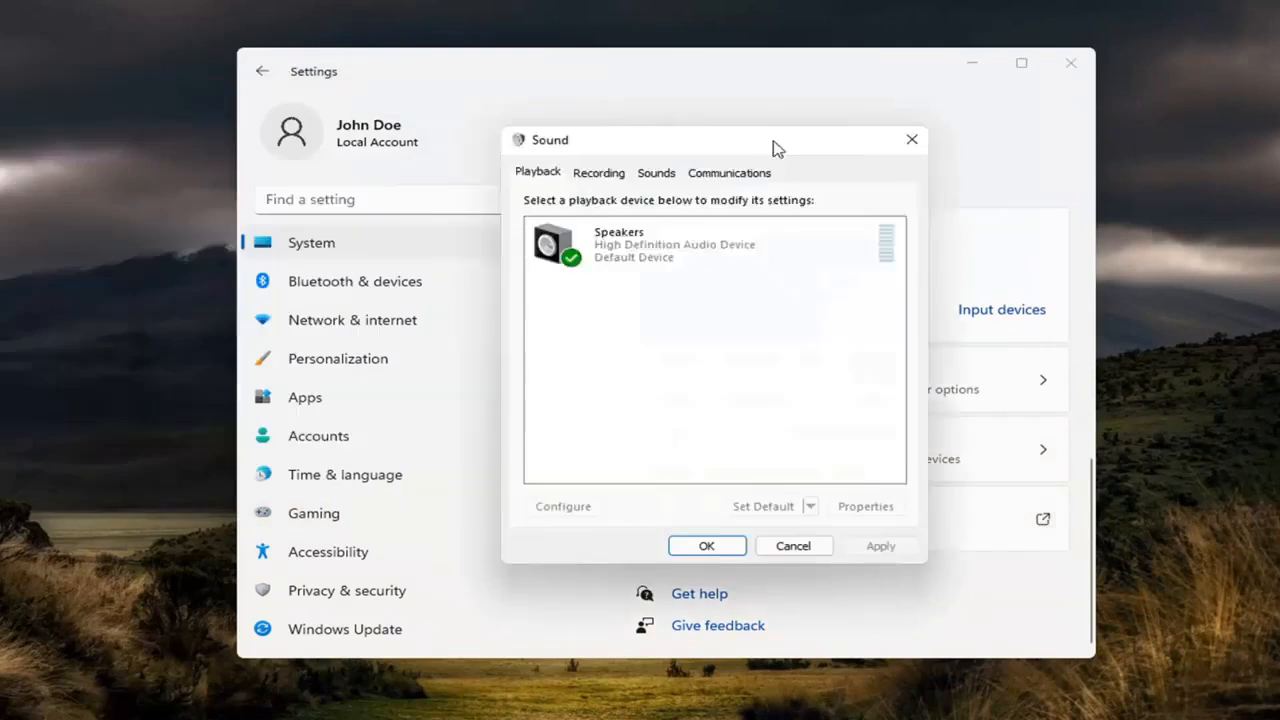
click(656, 172)
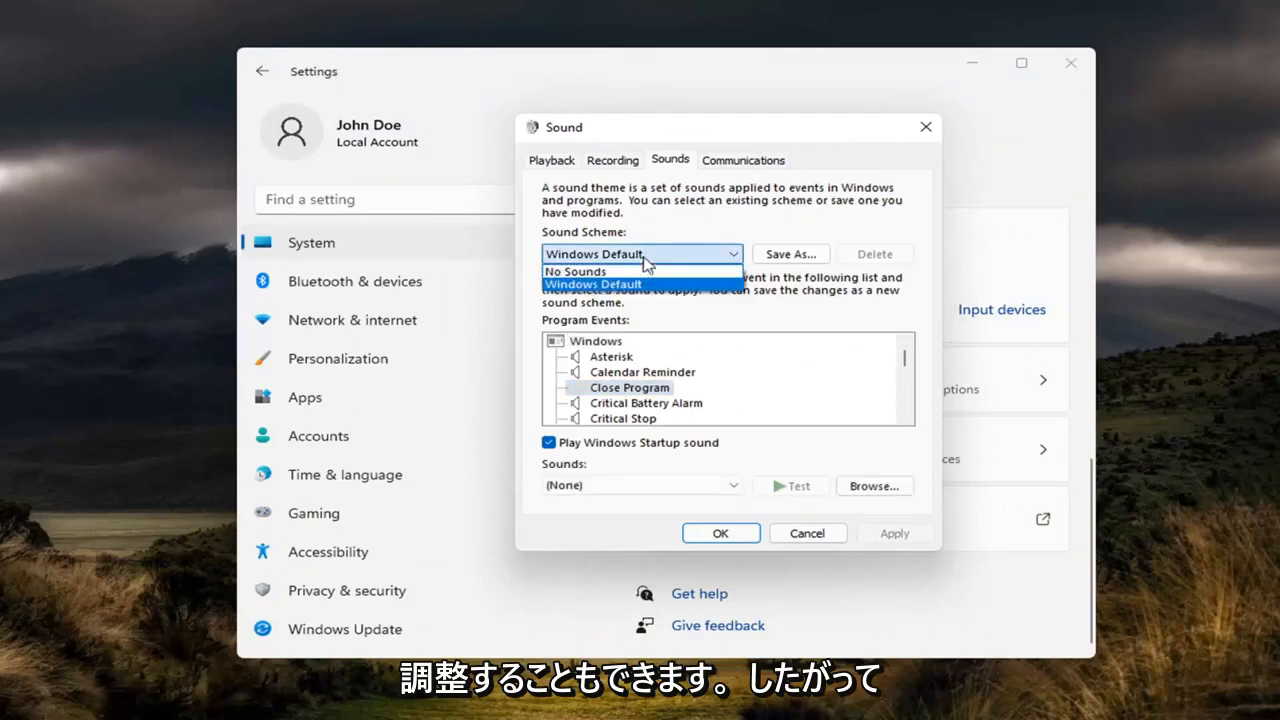
click(592, 284)
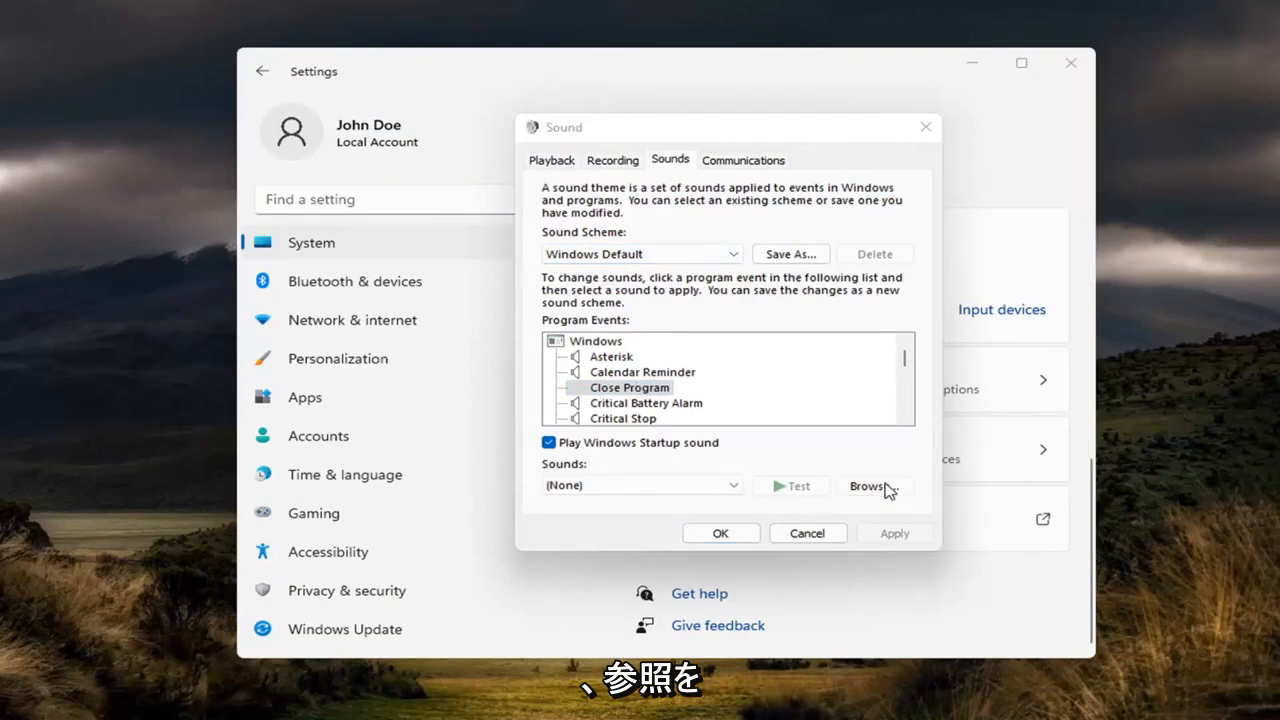
mouse_move(702, 518)
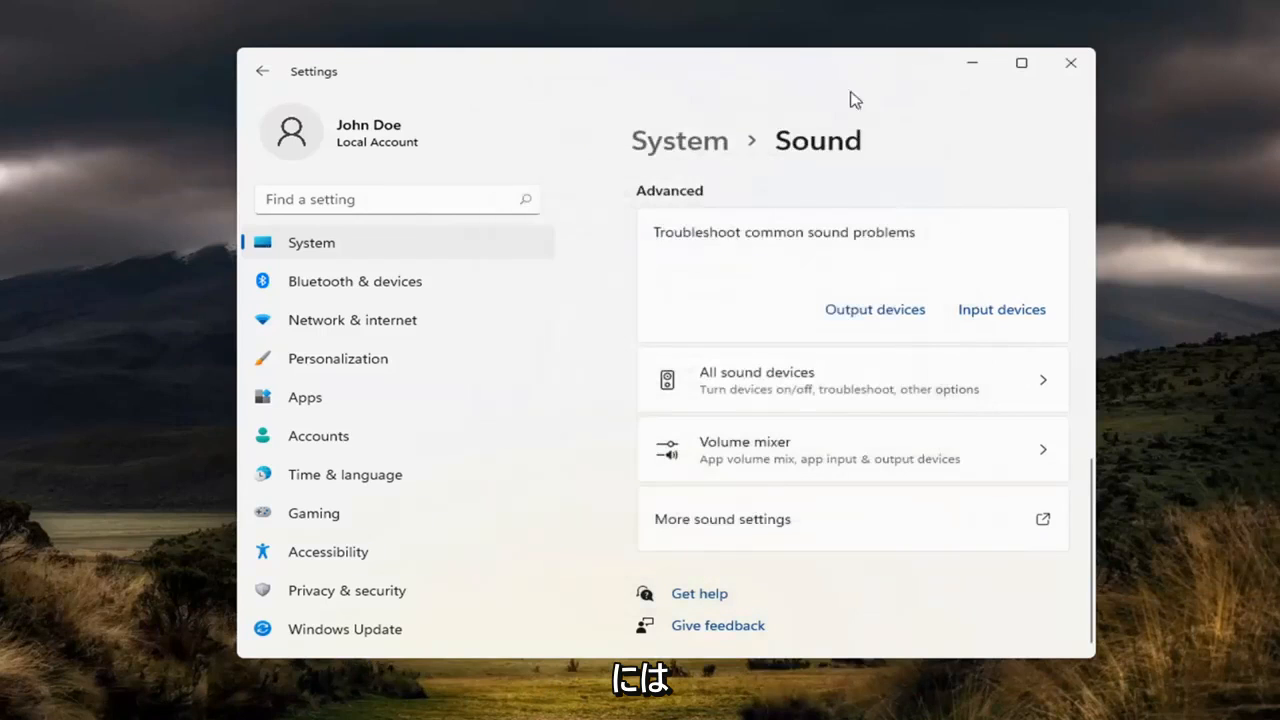
- Close Settings and search for 'control panel' from Windows search
click(1070, 63)
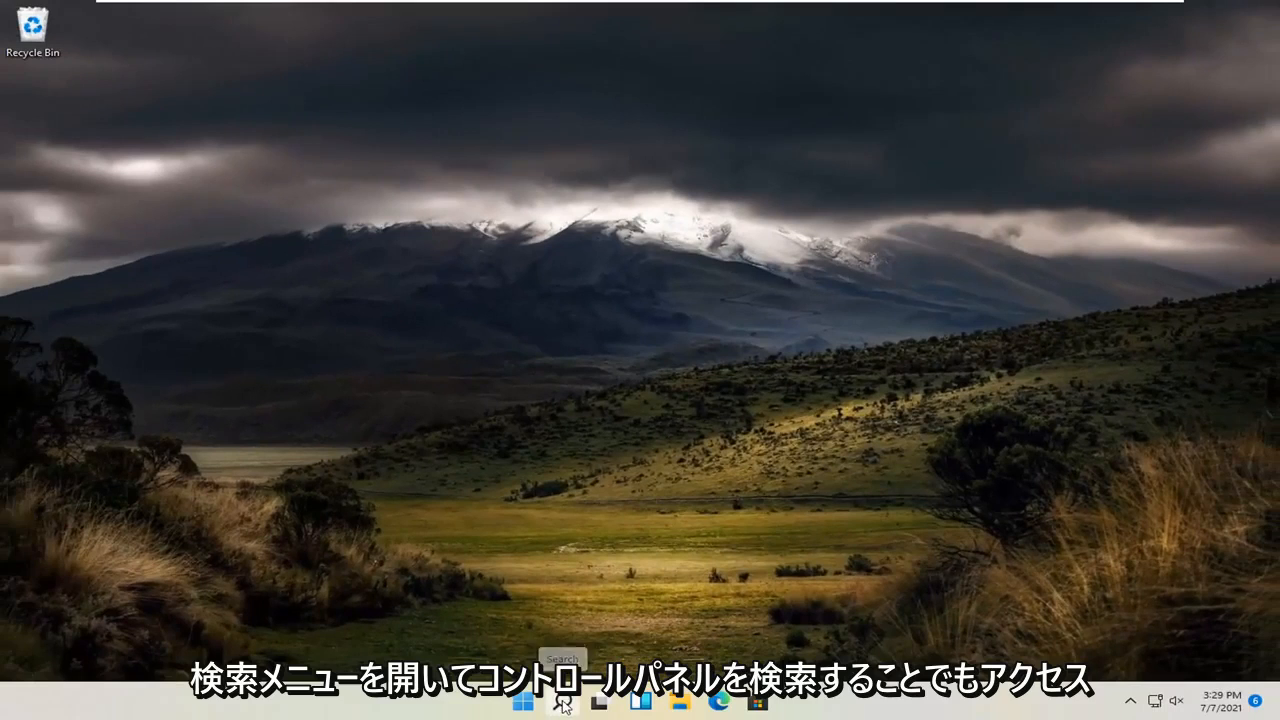
click(562, 703)
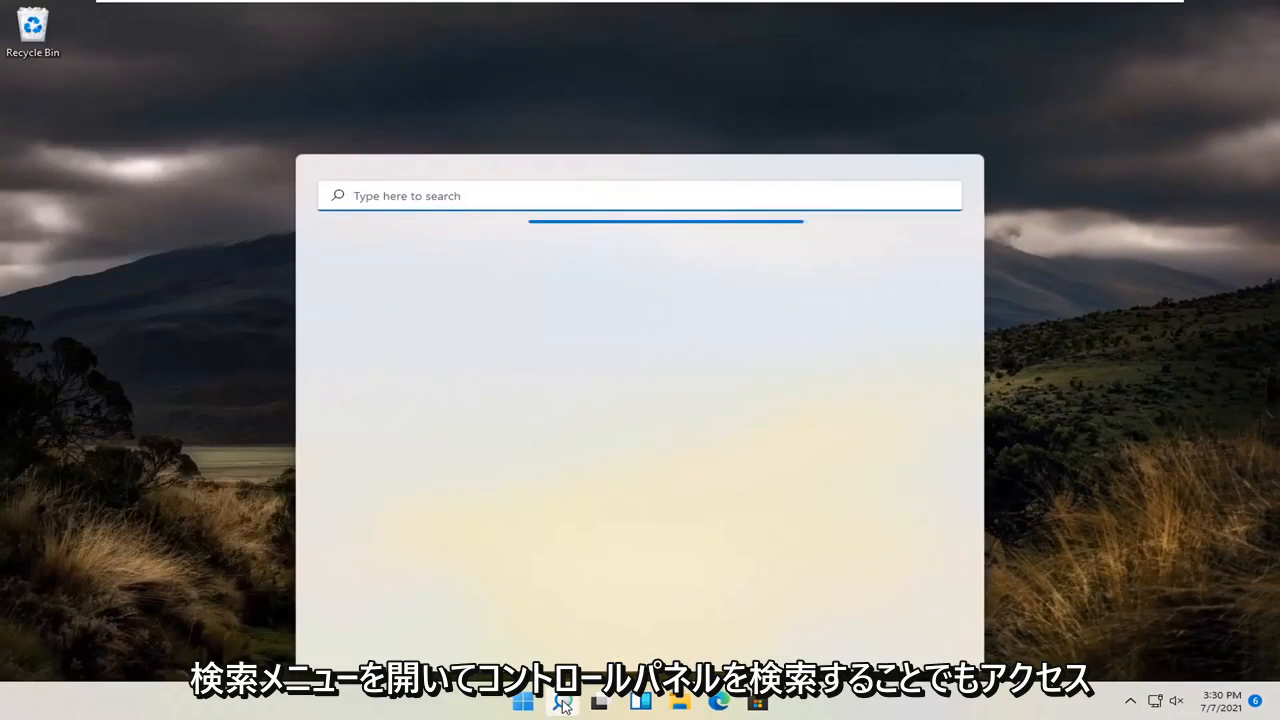
text(control pan)
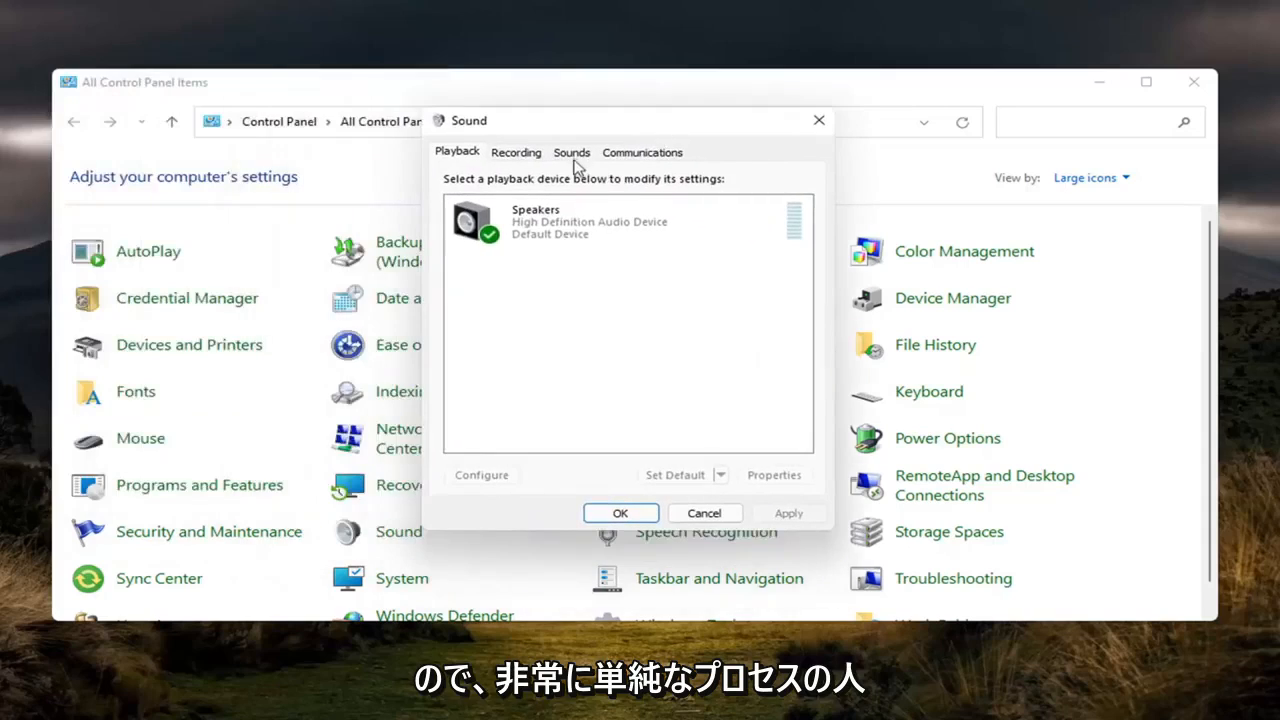
- View the Sounds tab's scheme and program events, then close Control Panel
click(571, 152)
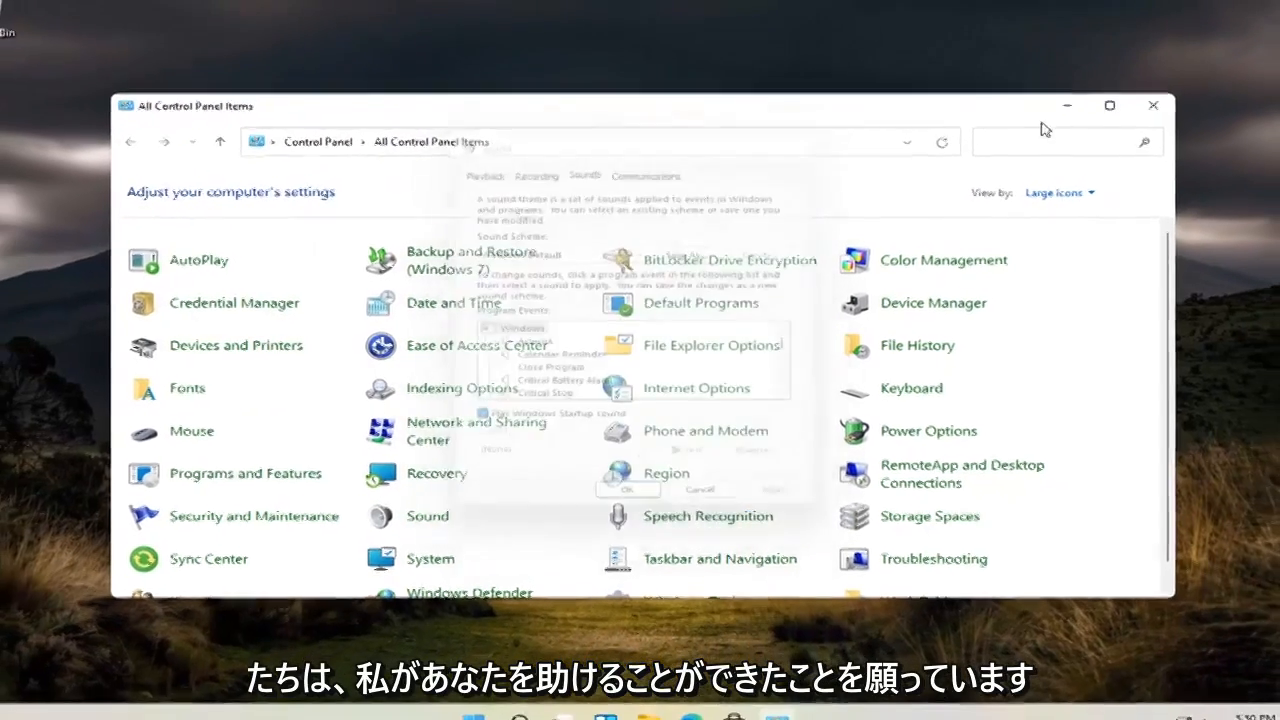
click(1152, 105)
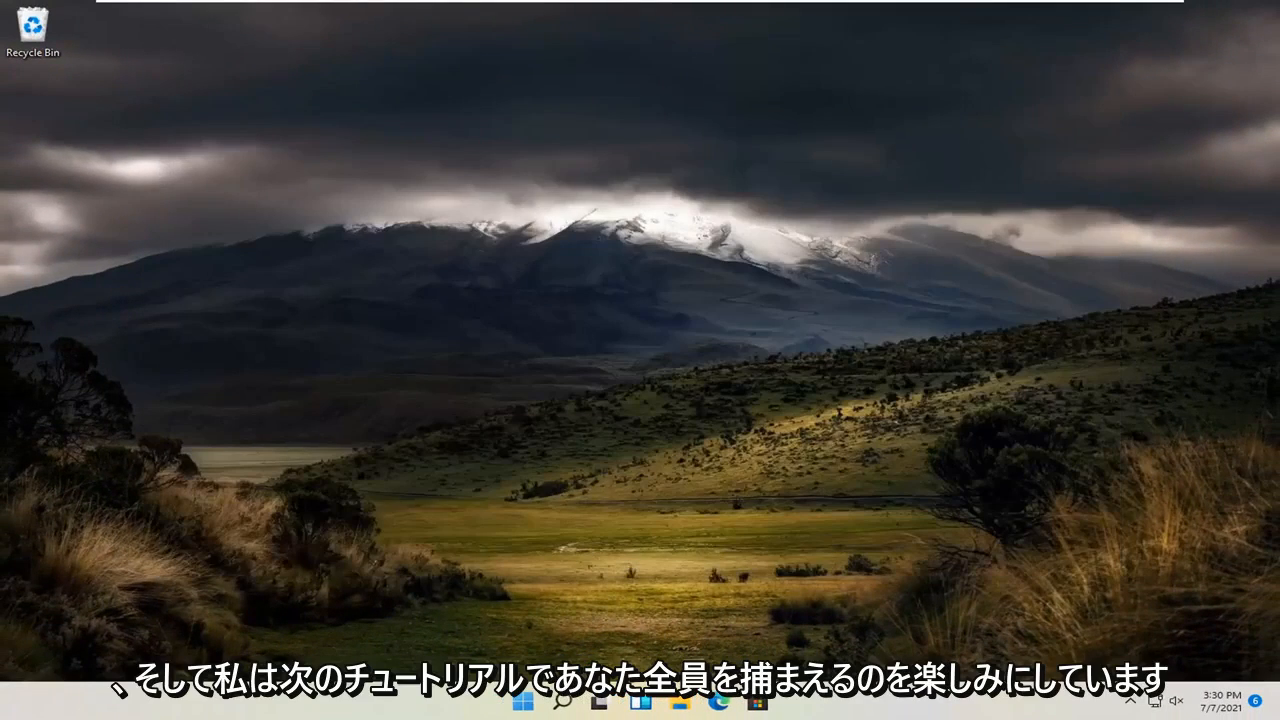